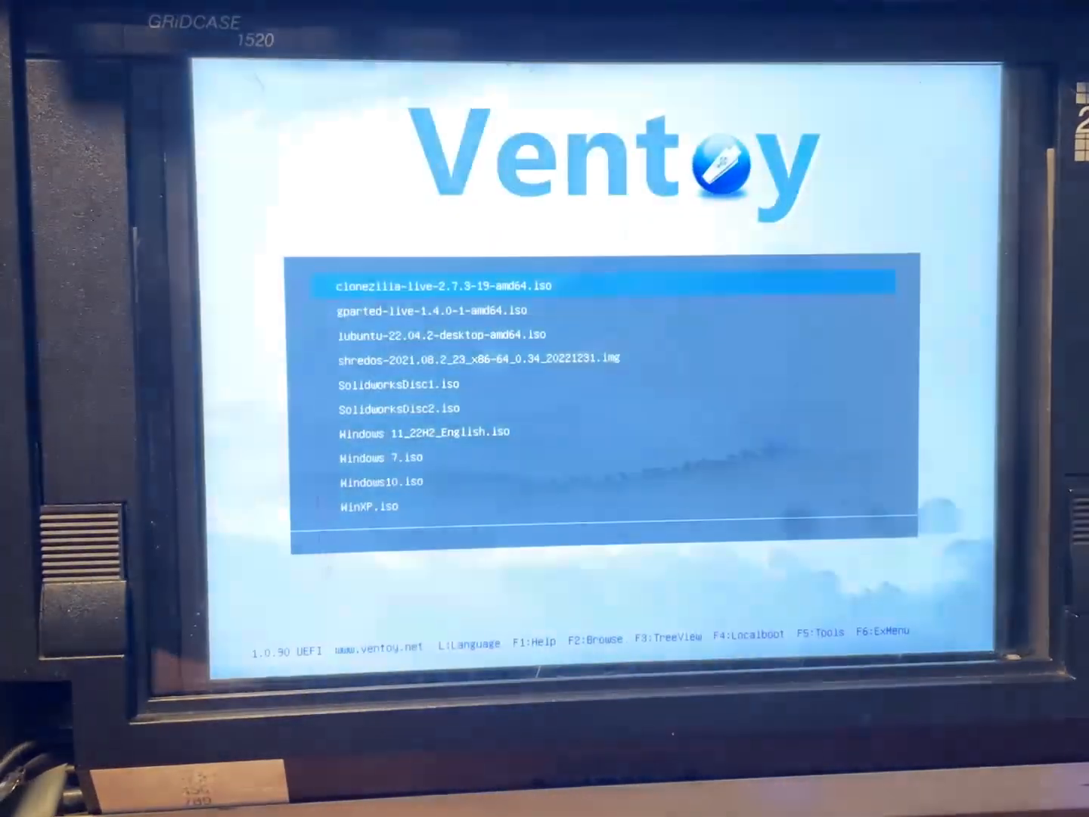
Boot the Windows10.iso image from the Ventoy menu in wimboot mode
key(Down)
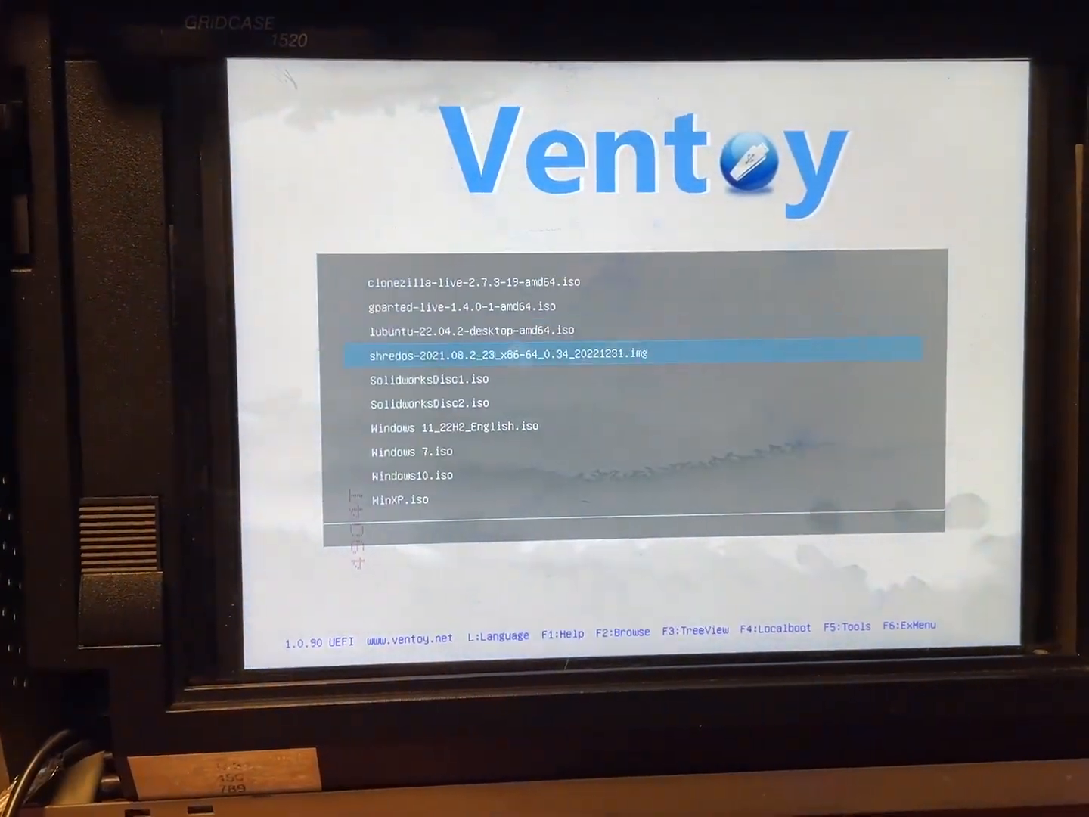
key(Down)
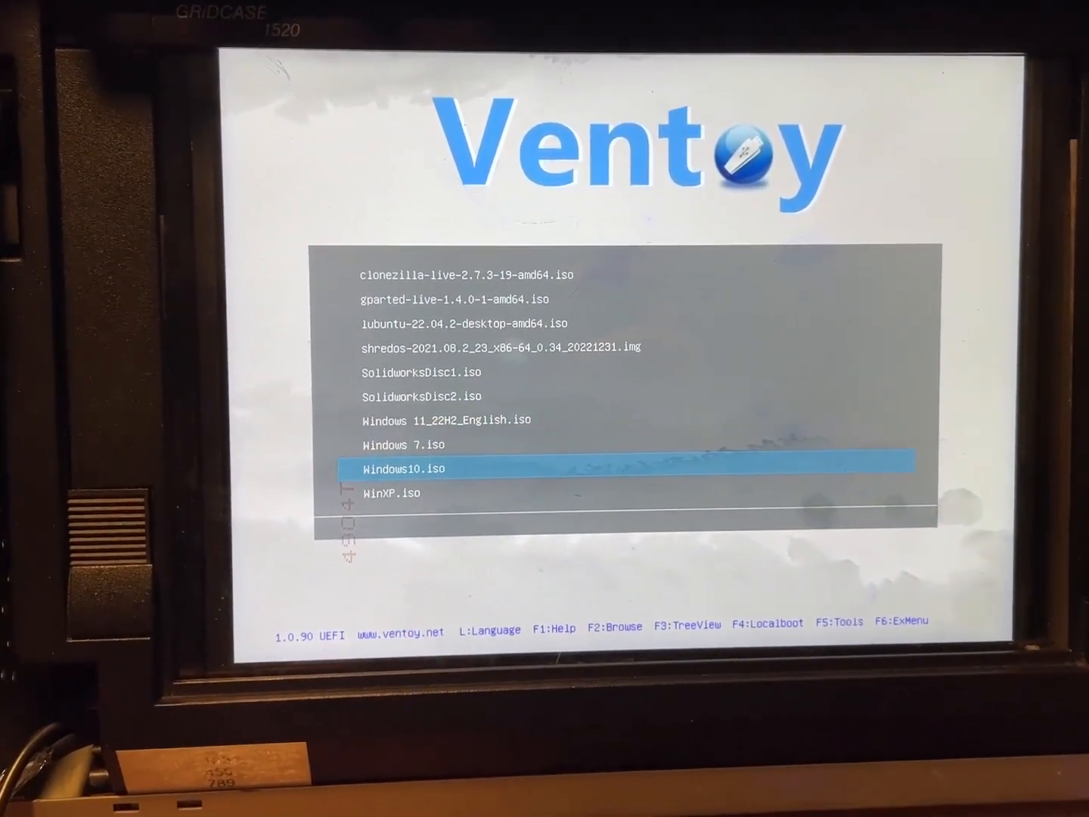
key(enter)
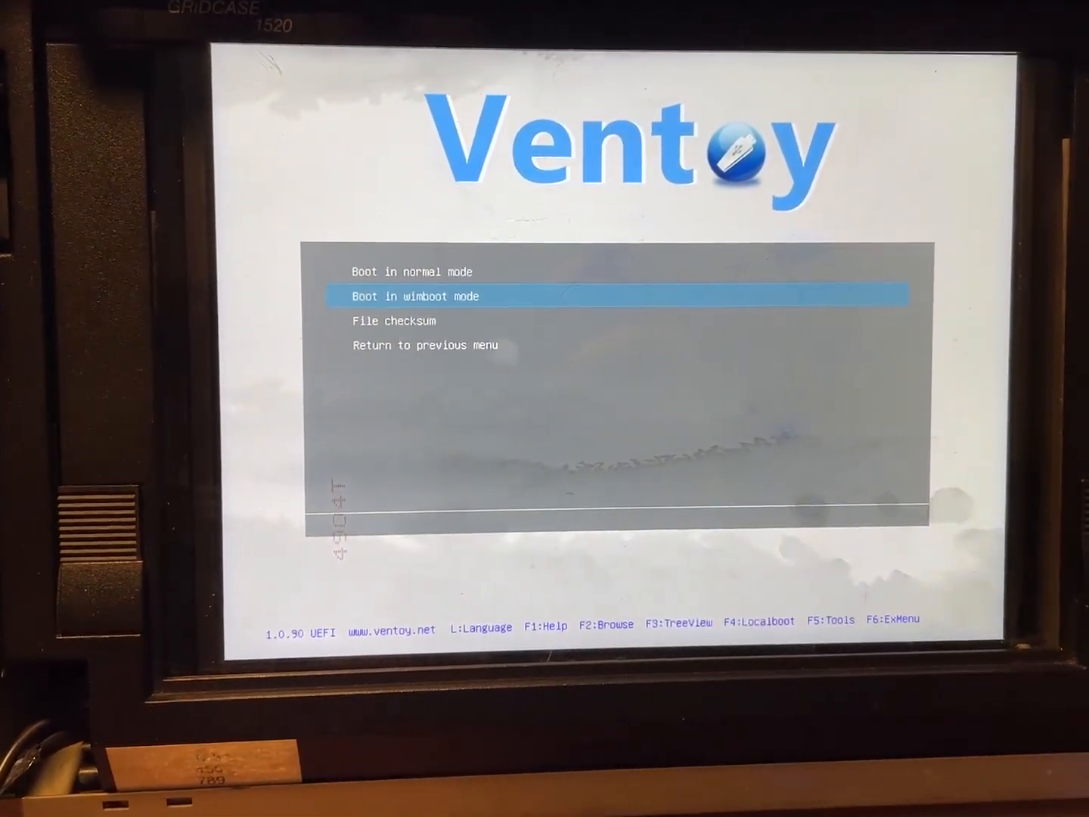
key(Return)
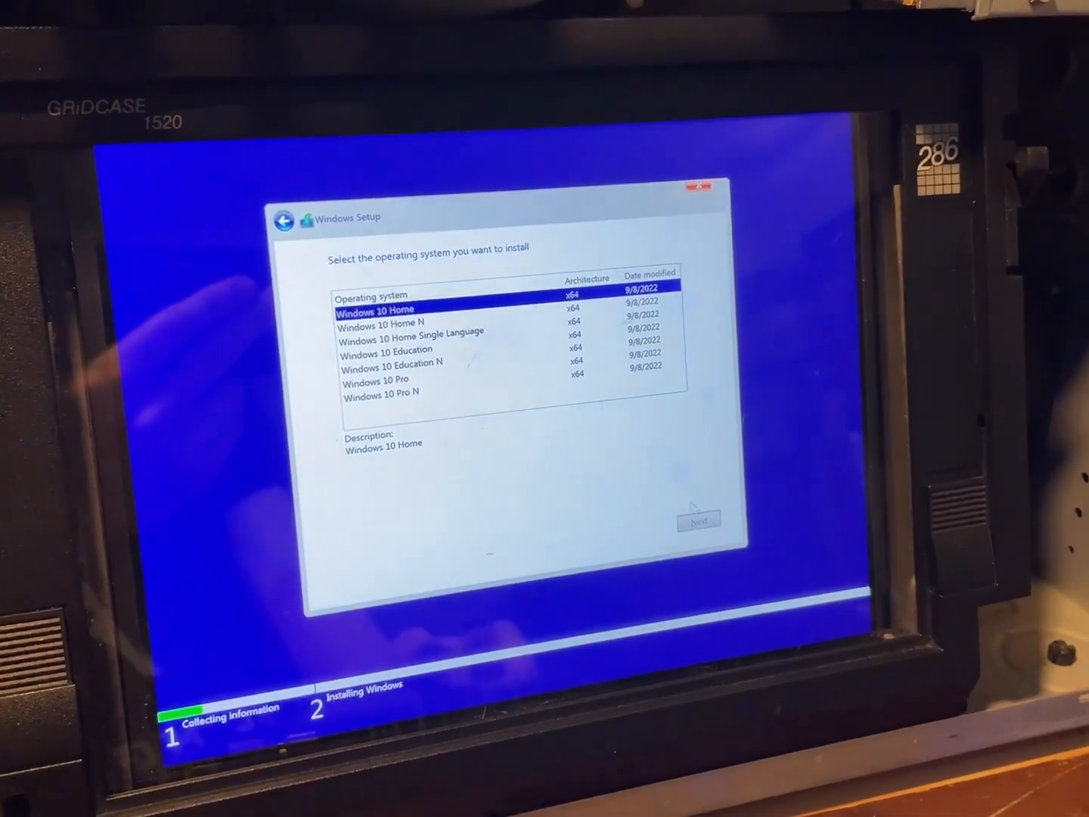
Install Windows 10 Home with a custom Windows-only install onto Drive 0's unallocated space
click(698, 521)
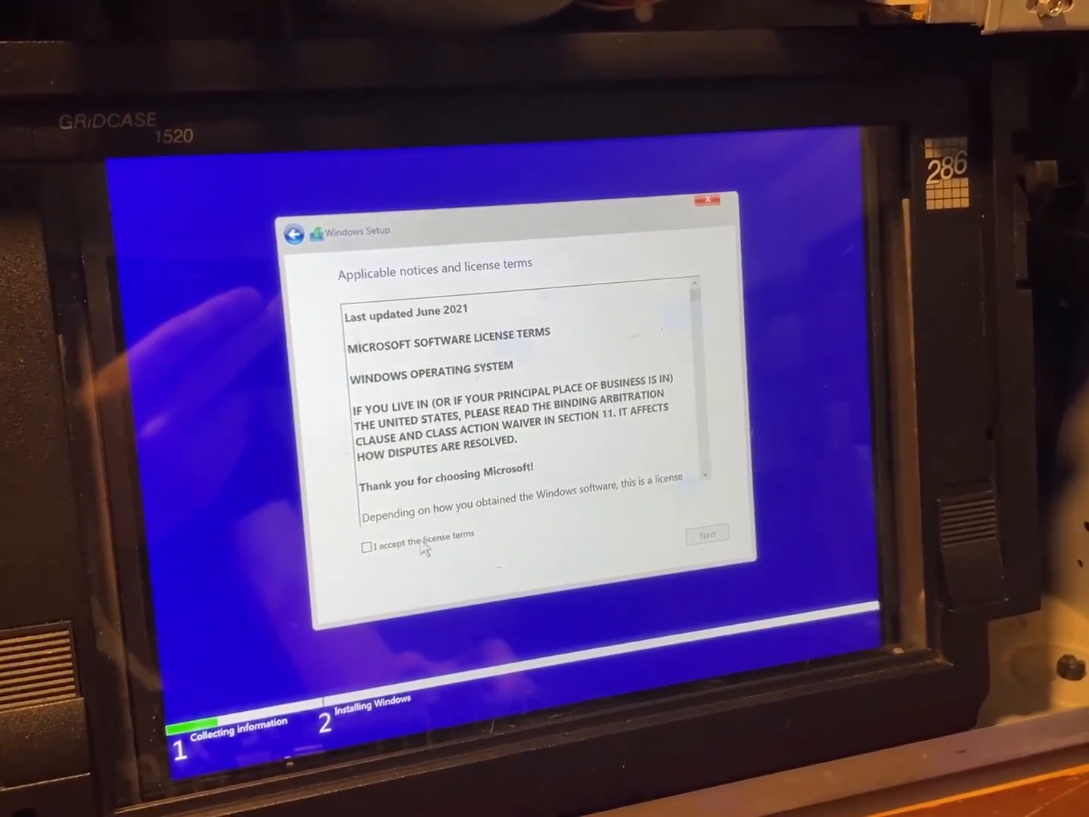
click(369, 532)
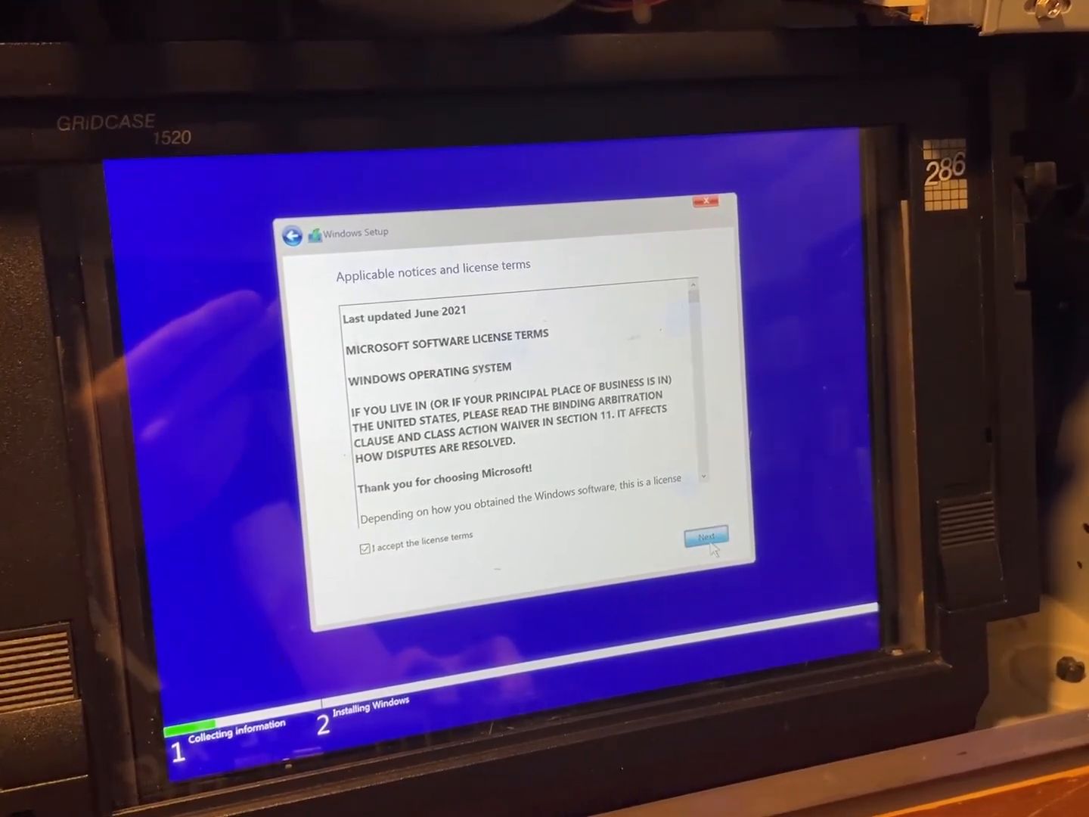
click(705, 537)
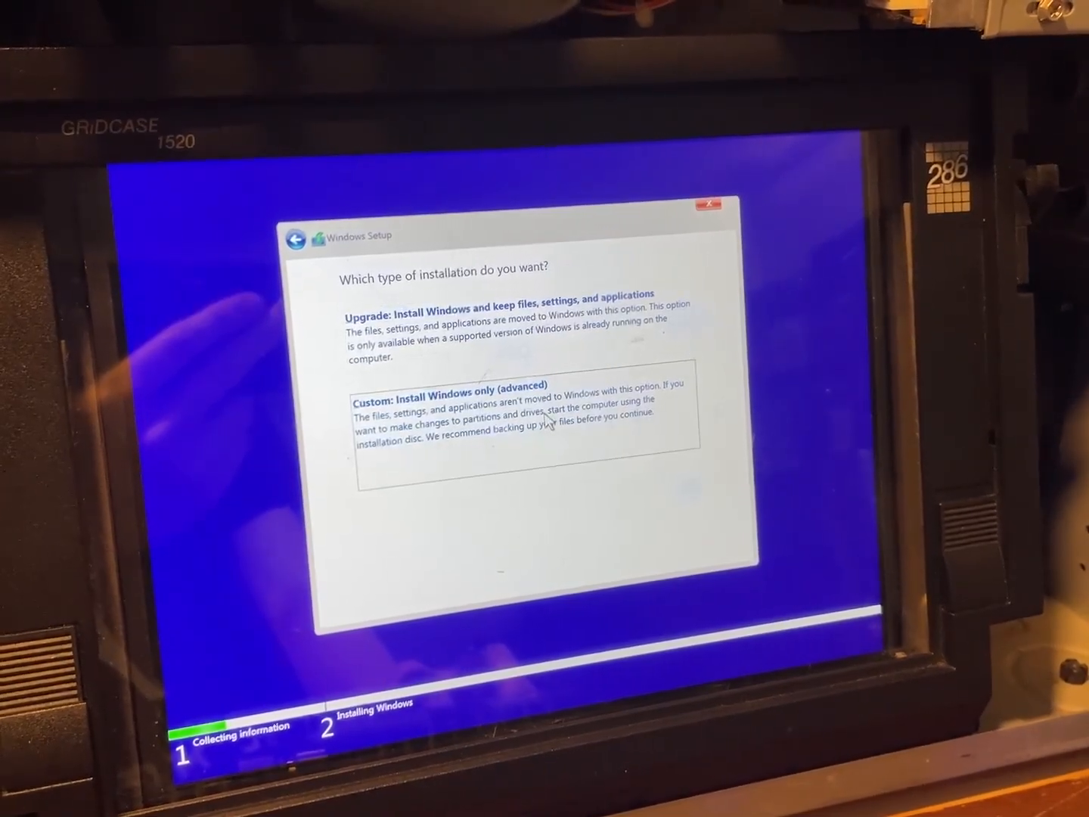
click(449, 393)
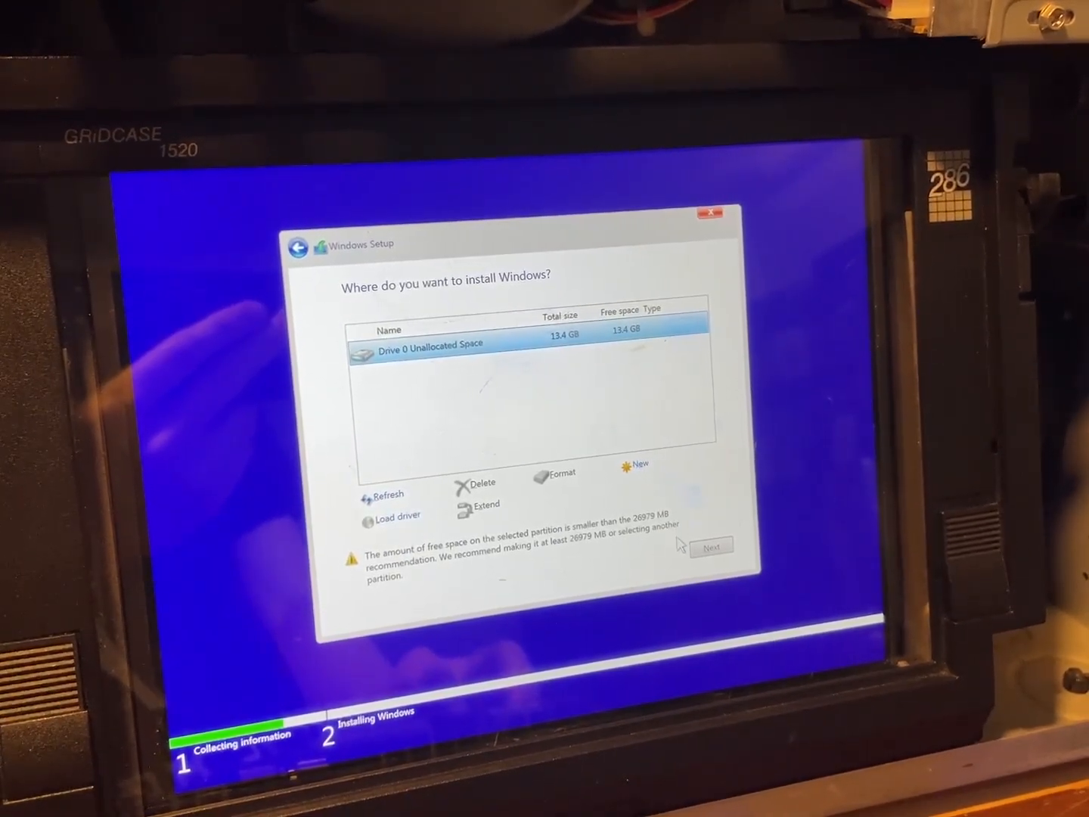
click(711, 545)
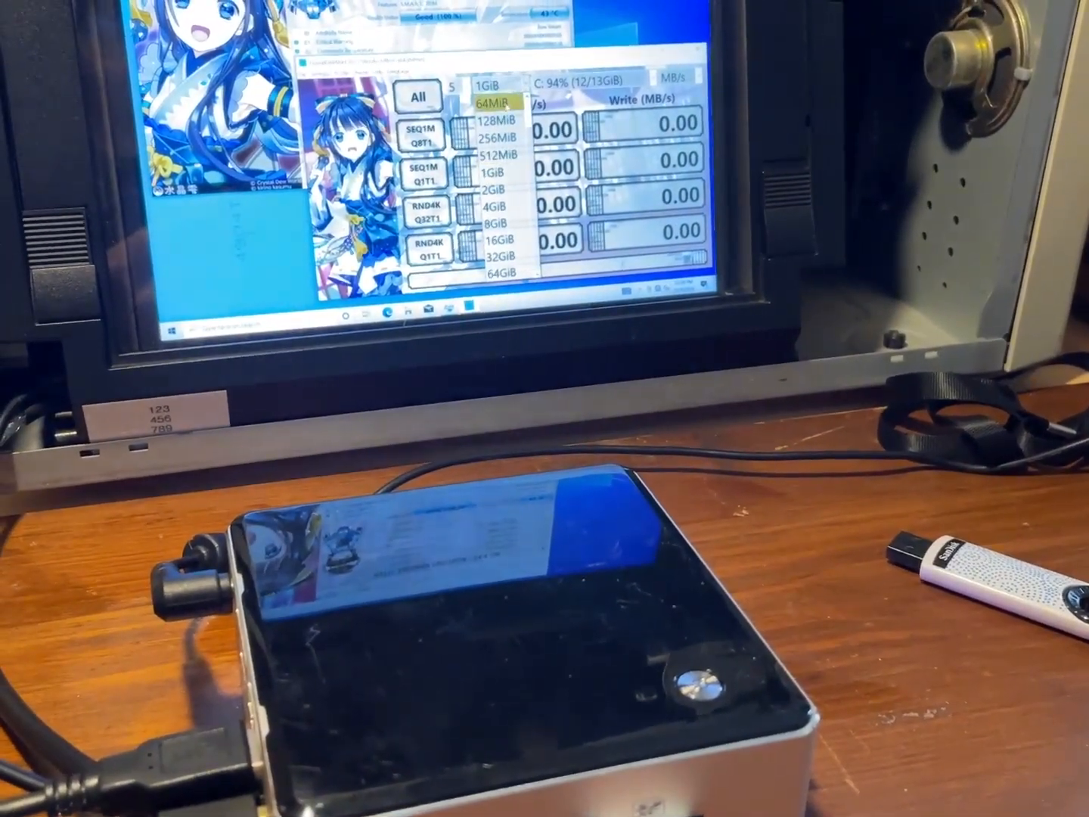
Choose a different benchmark test file size from the CrystalDiskMark size list
click(502, 139)
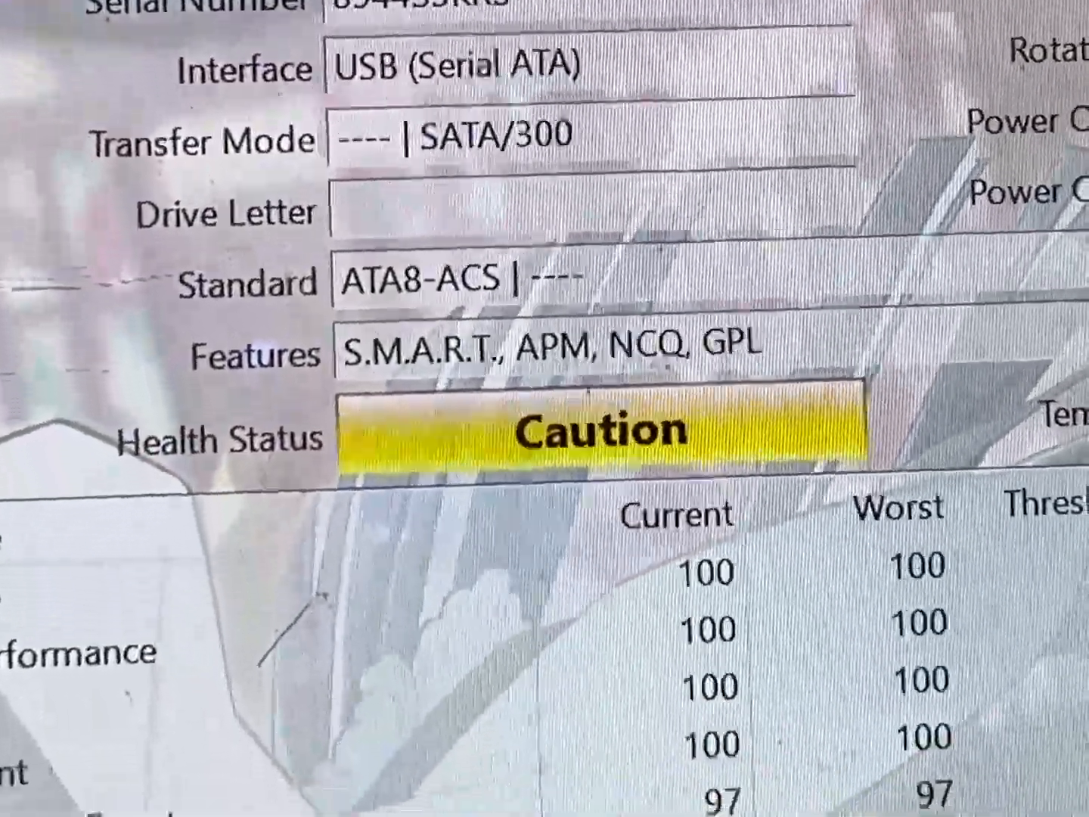
scroll(down, 3)
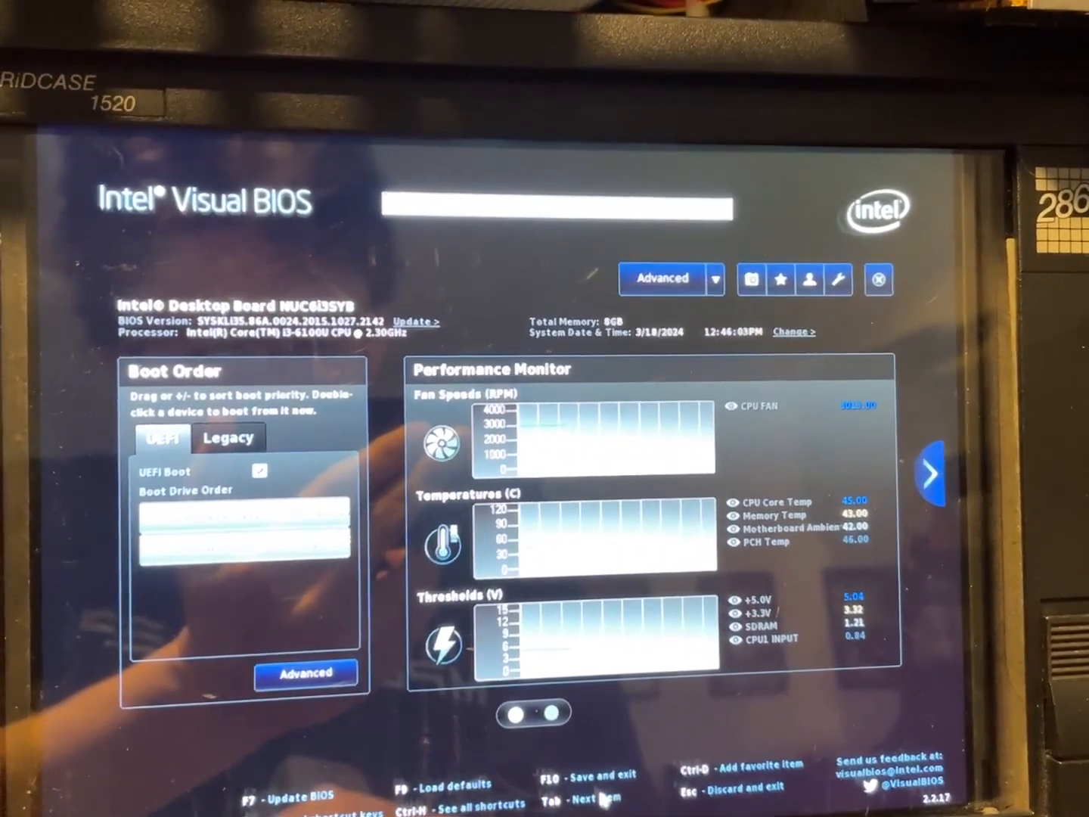
Exit Intel Visual BIOS after reviewing the UEFI boot order, reaching the save-changes prompt
click(878, 278)
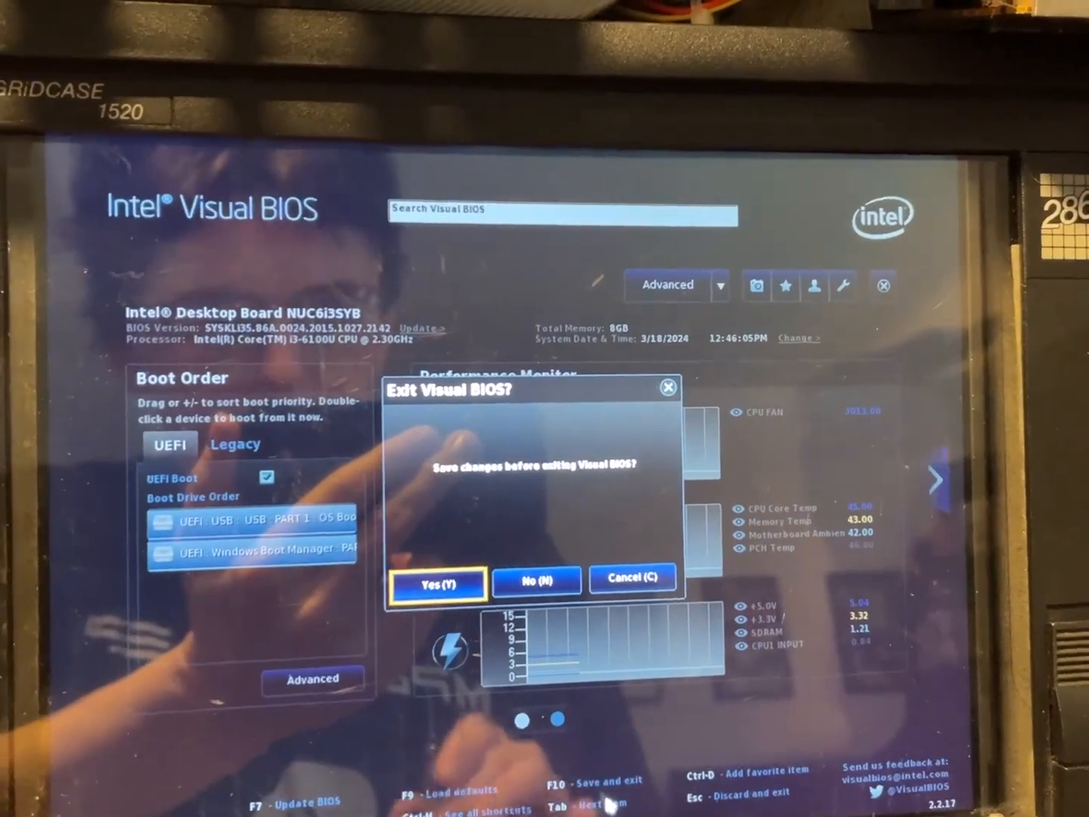